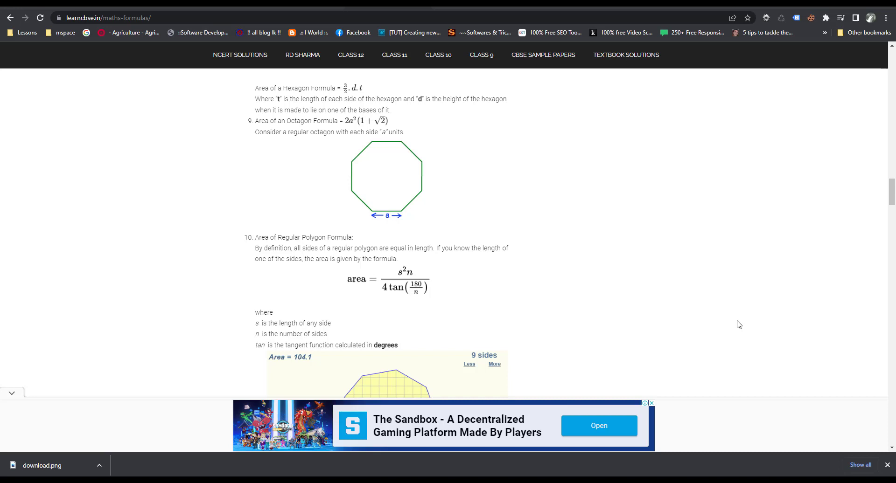
mouse_move(346, 209)
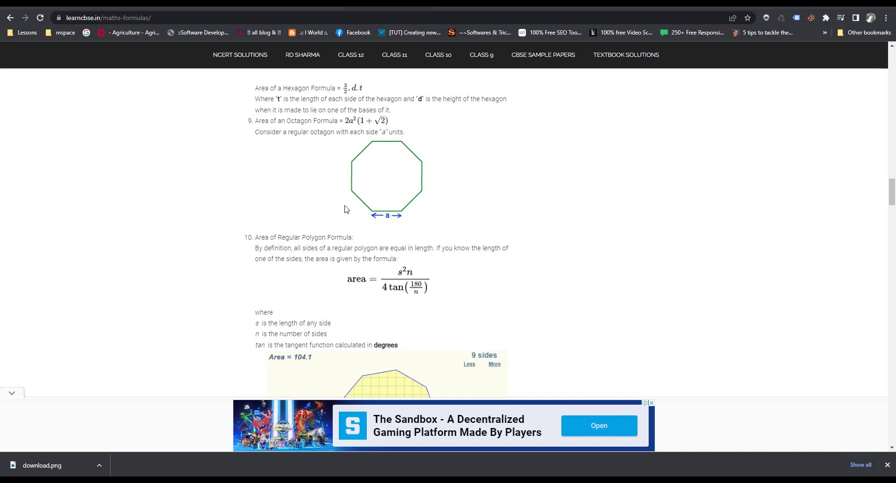
mouse_move(329, 132)
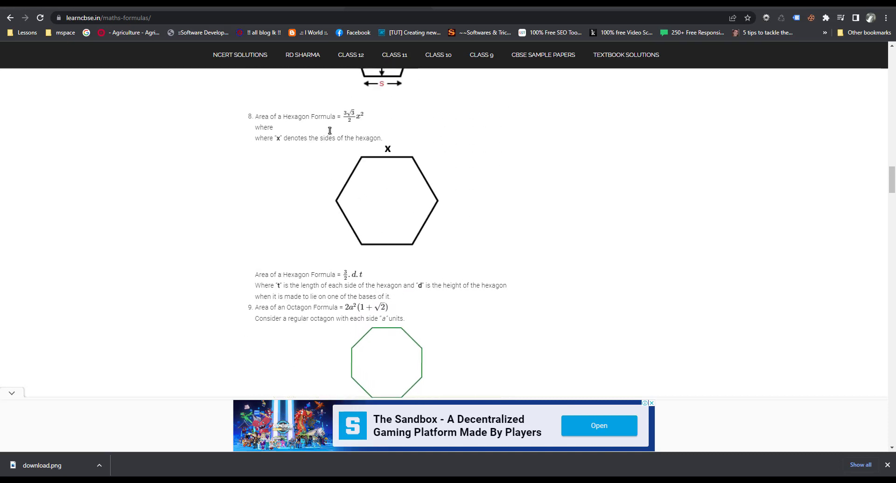
Open the octagon area formula 2a²(1+√2) as MathML code via Show Math As.
scroll("down", 3)
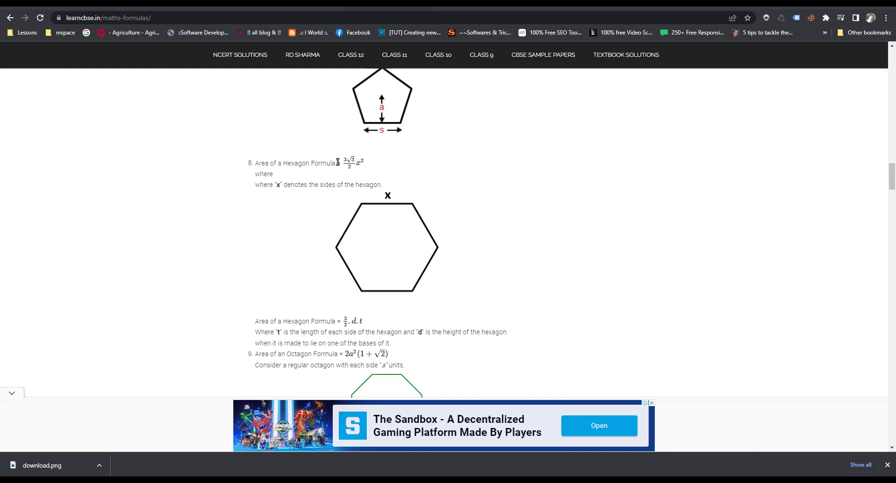
scroll("down", 3)
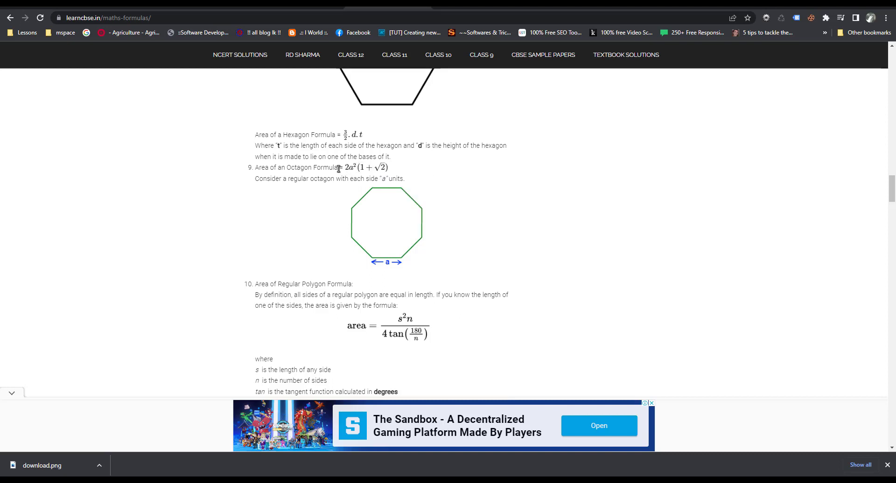
right_click(349, 168)
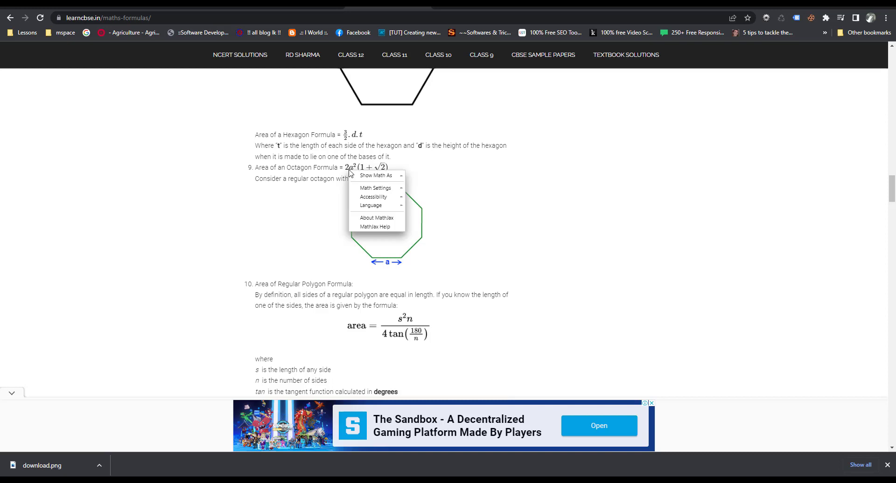
left_click(350, 172)
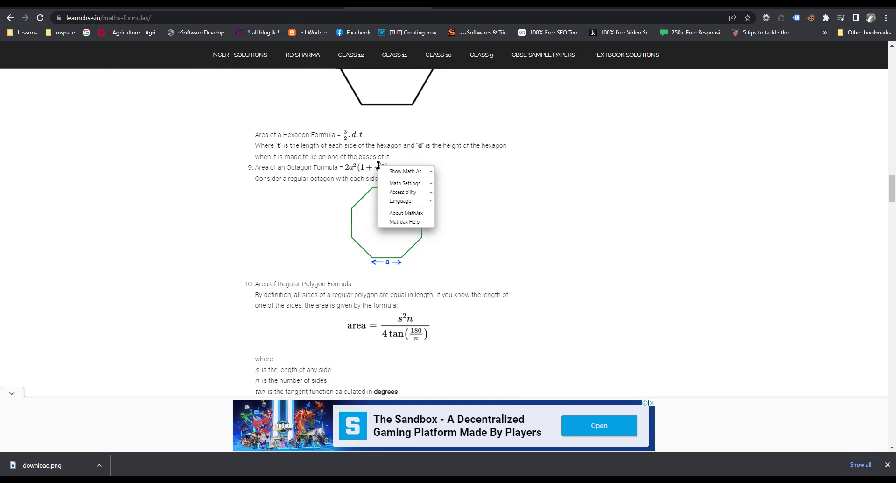
mouse_move(404, 225)
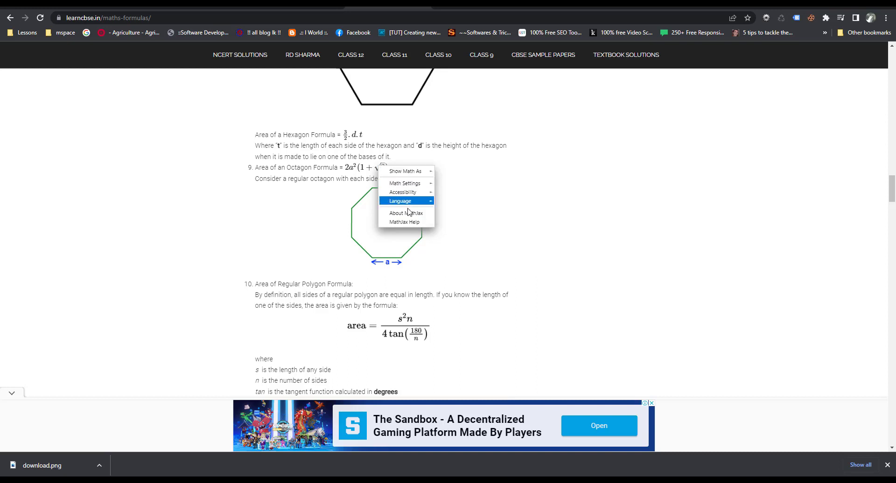
mouse_move(408, 222)
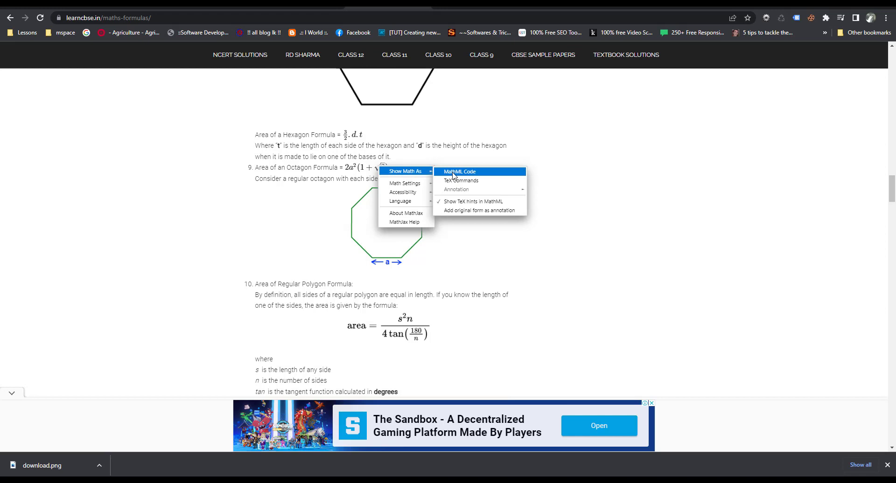
mouse_move(460, 174)
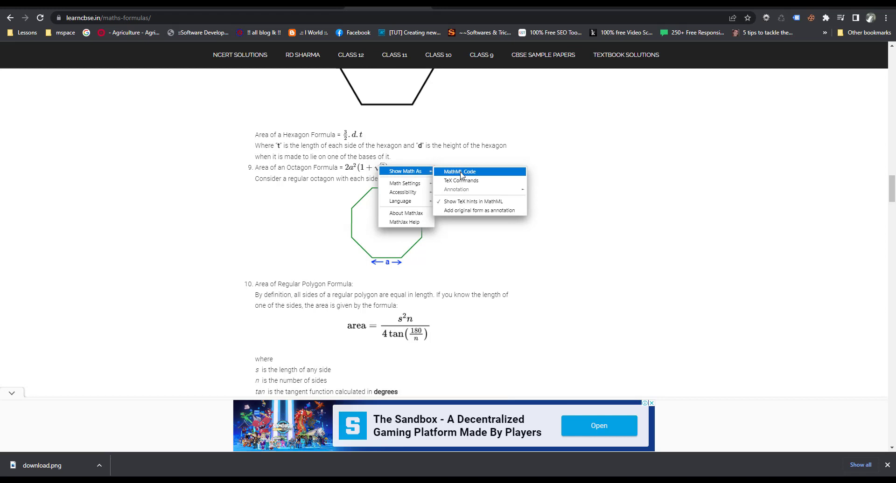
left_click(460, 172)
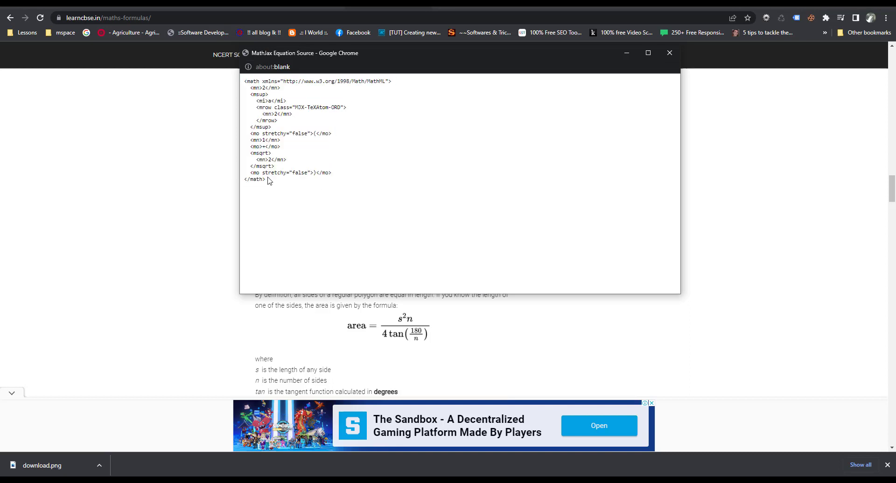
Select all the octagon formula's MathML code, then minimize the source window.
right_click(269, 179)
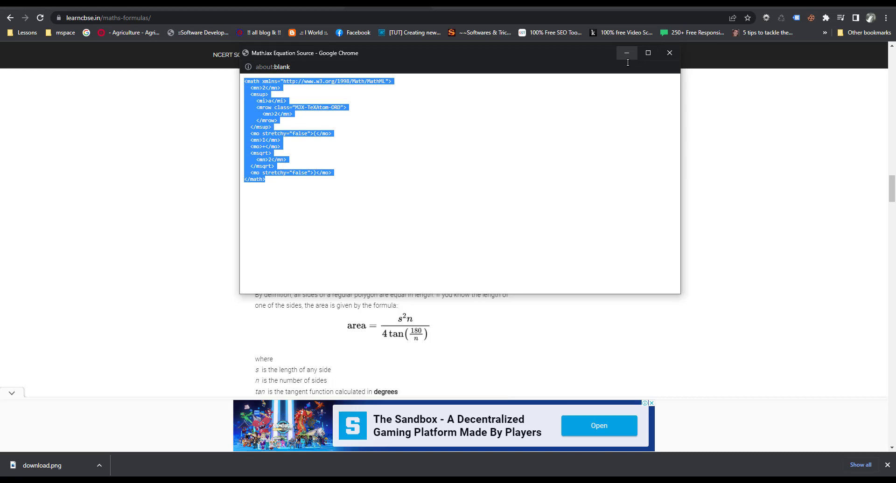
left_click(669, 53)
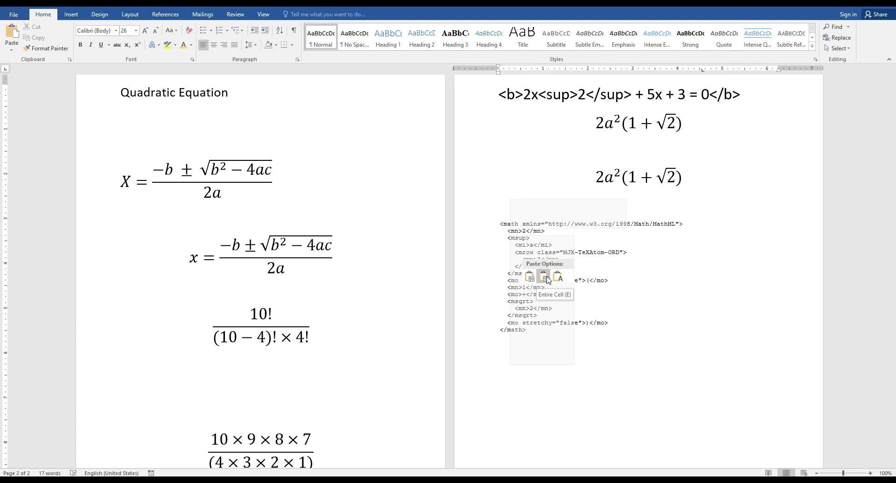
Paste the MathML into Word with Keep Text Only, producing a third 2a²(1+√2) equation.
left_click(556, 277)
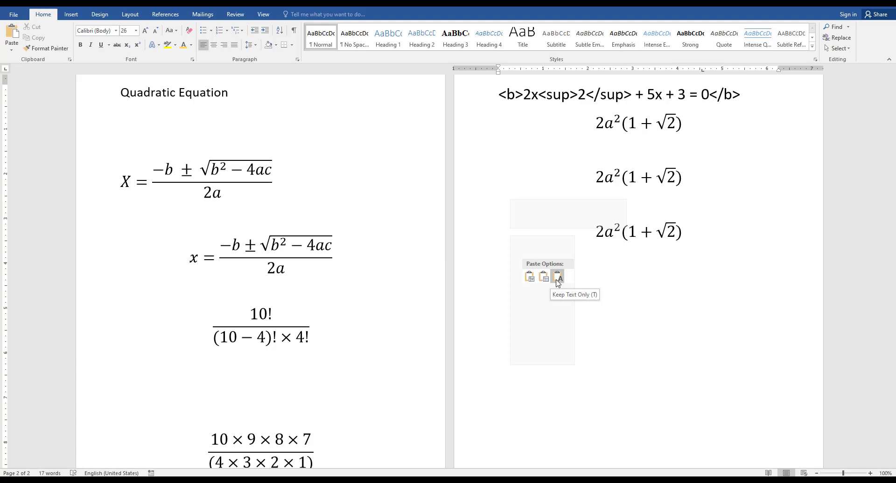
left_click(558, 275)
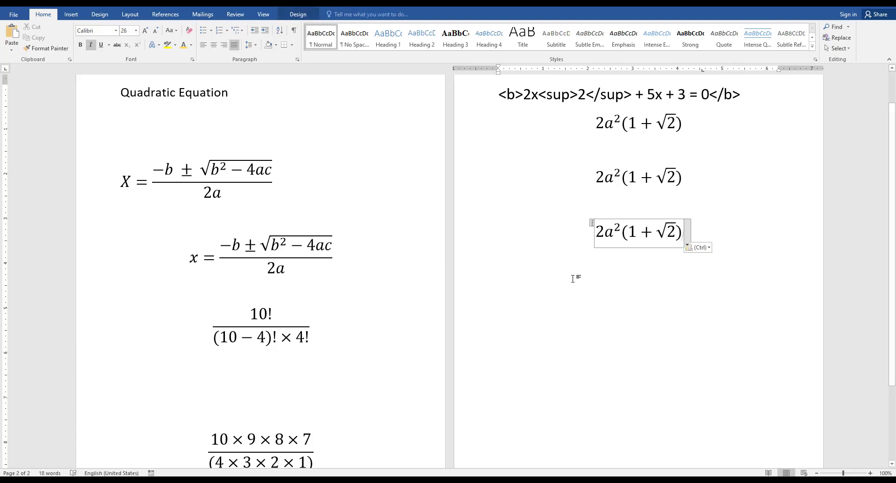
mouse_move(600, 211)
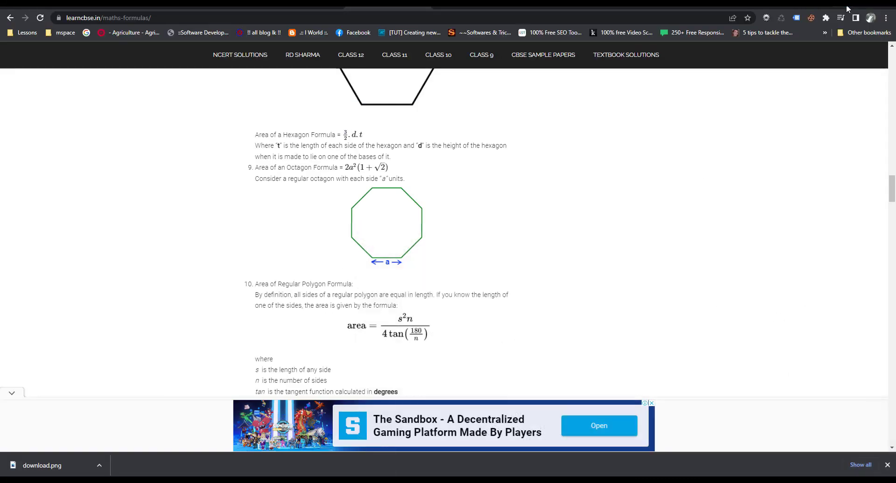
Scroll to the regular polygon area formula s²n/(4tan(180/n)) and view its image context menu.
scroll("down", 3)
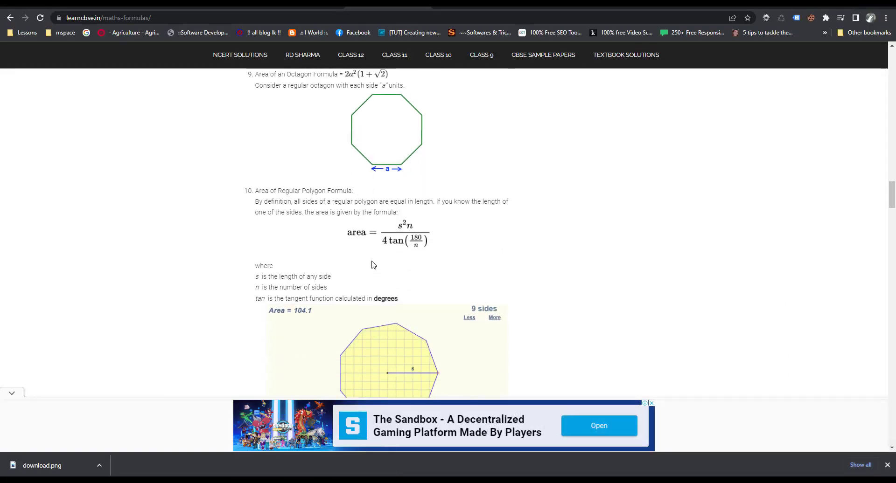
right_click(373, 239)
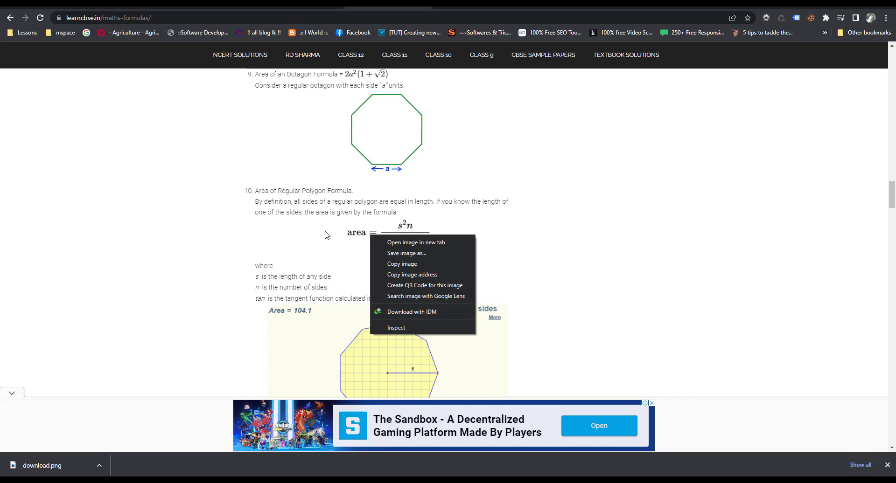
mouse_move(343, 233)
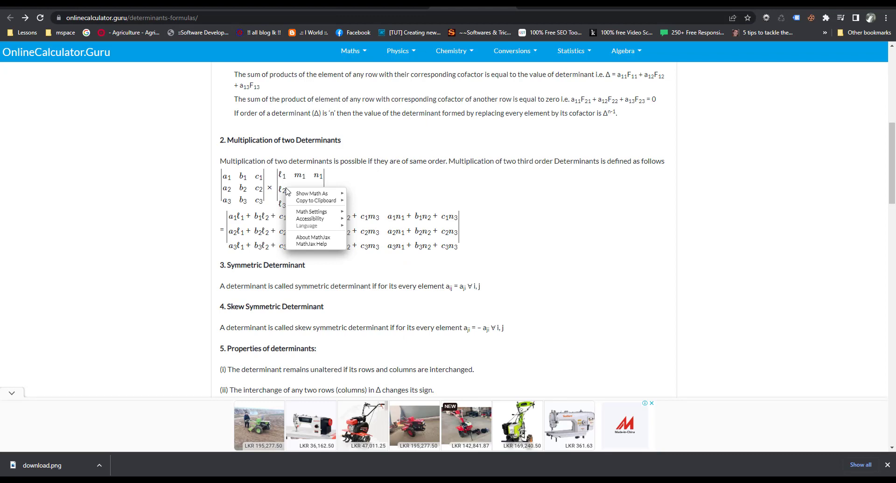
mouse_move(299, 248)
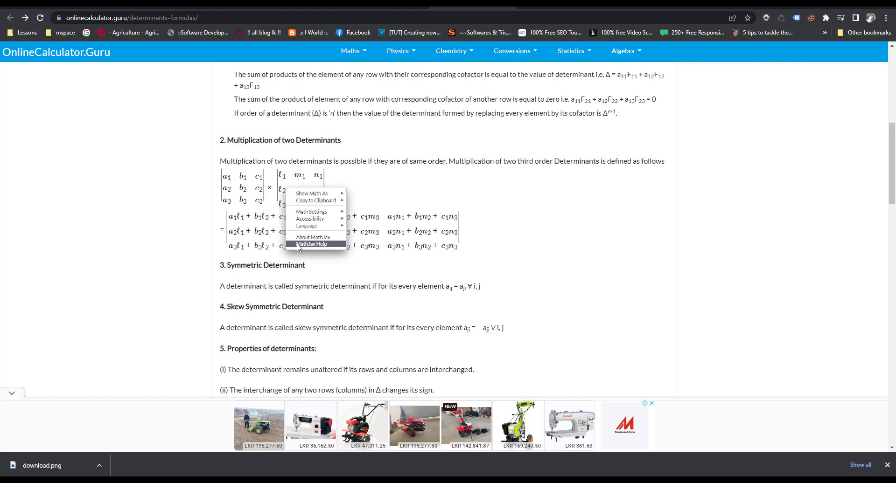
mouse_move(312, 193)
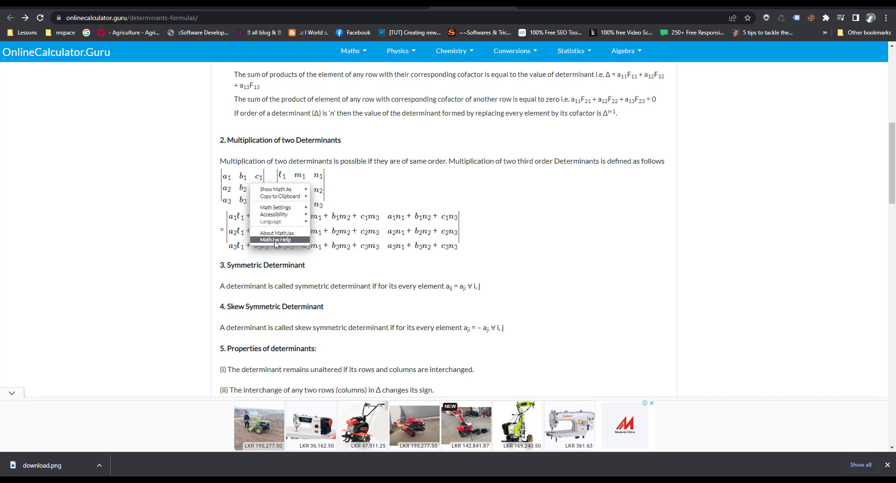
mouse_move(276, 190)
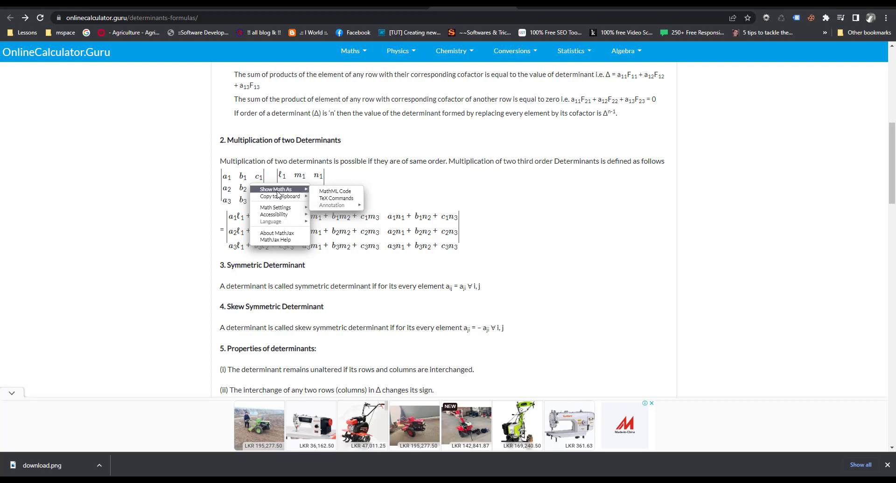
Open and close the determinant formula's TeX source, then return to the determinants page.
left_click(334, 198)
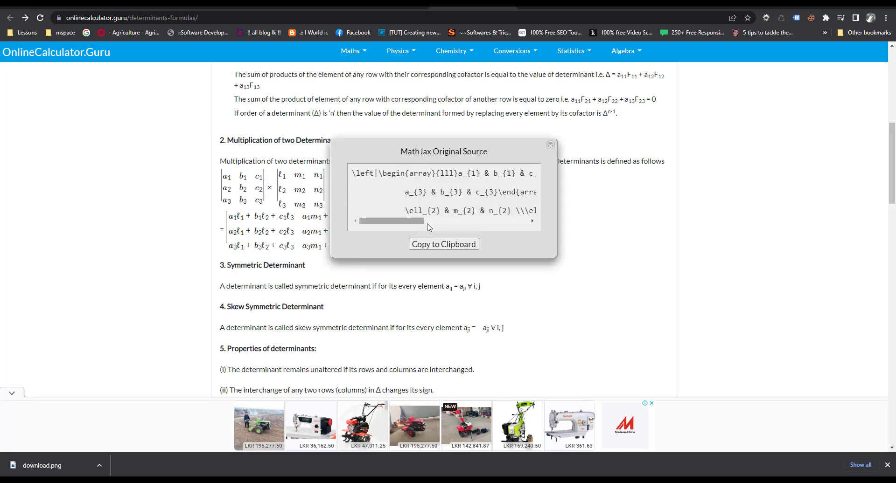
left_click(550, 145)
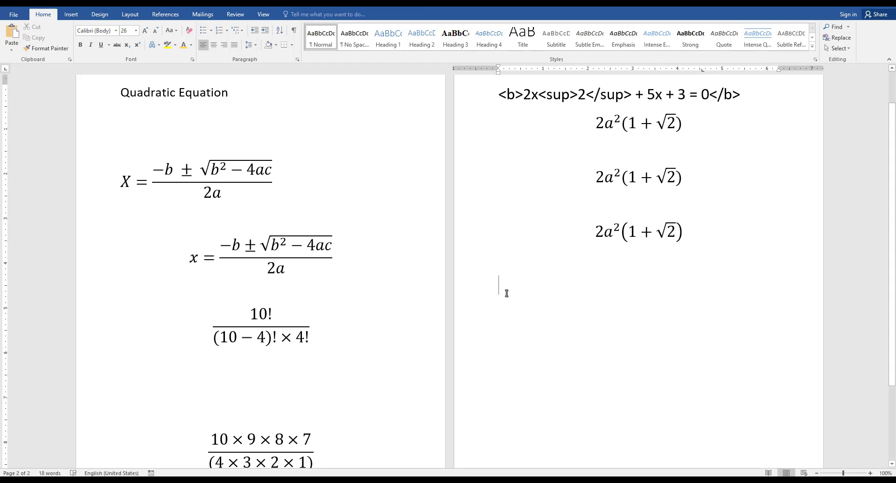
left_click(555, 334)
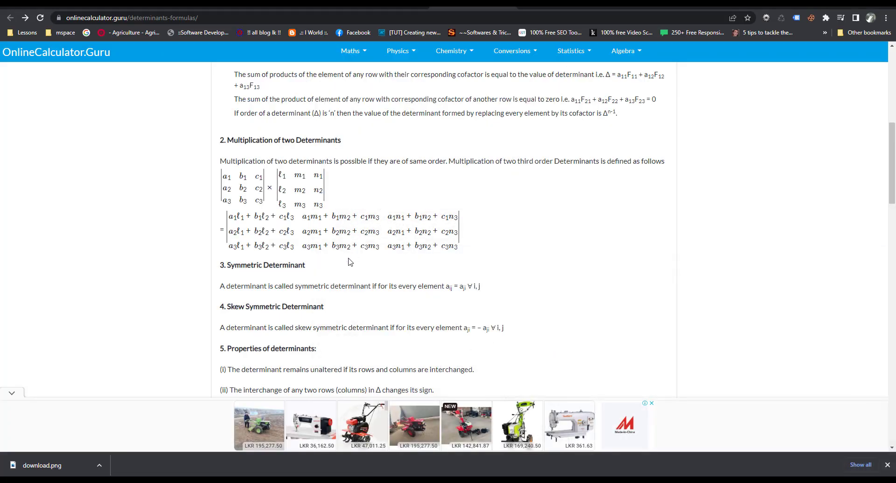
Bring up the MathJax menu for the left determinant multiplication formula.
right_click(280, 180)
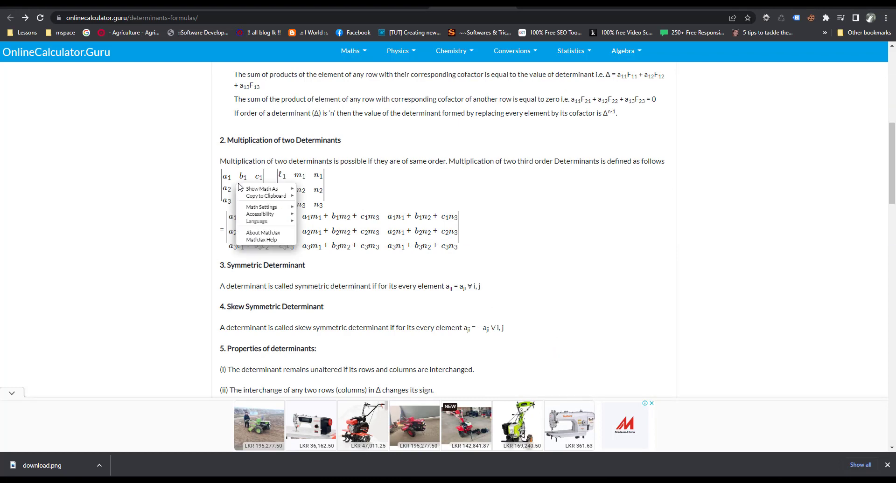
mouse_move(264, 196)
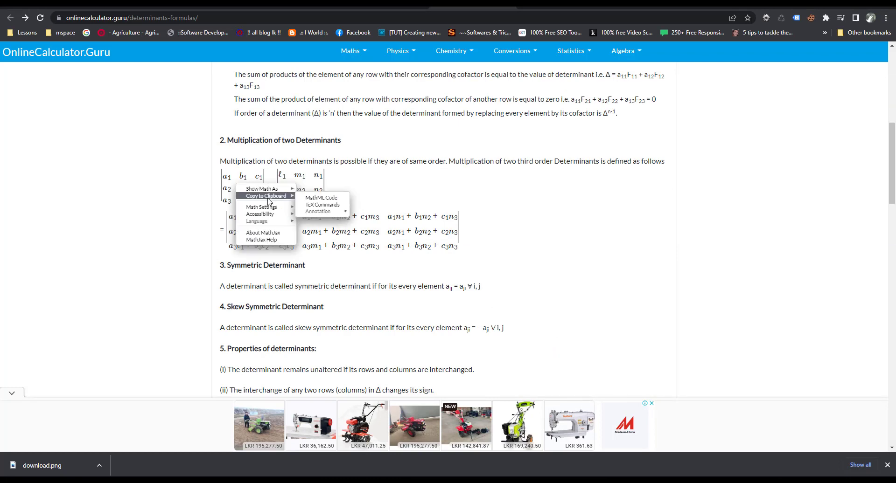
mouse_move(321, 199)
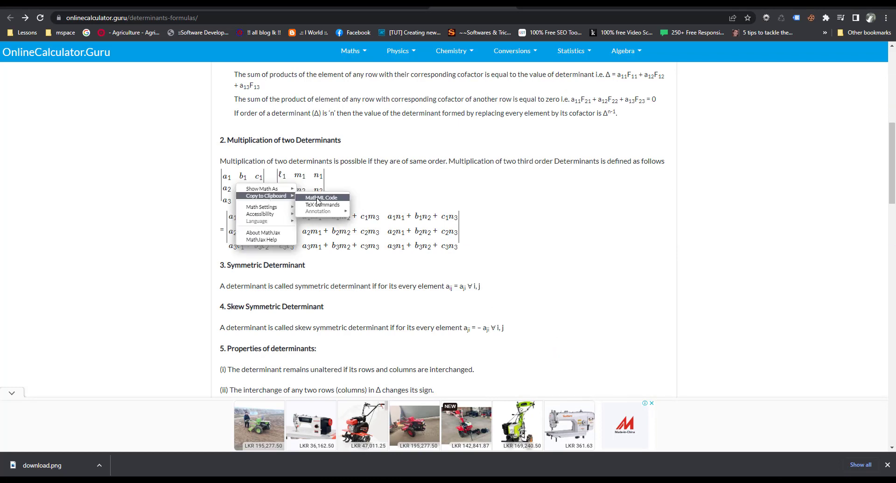
mouse_move(319, 201)
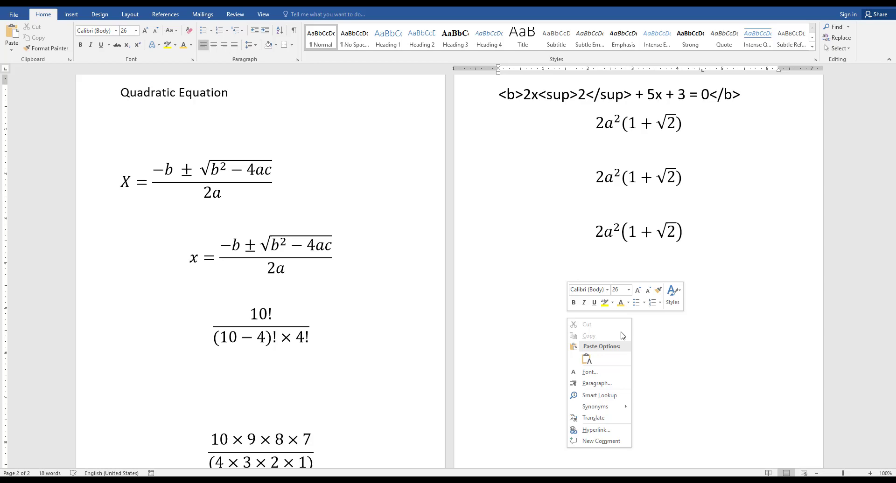
Paste the determinant formula on the empty line below the three octagon equations.
left_click(588, 367)
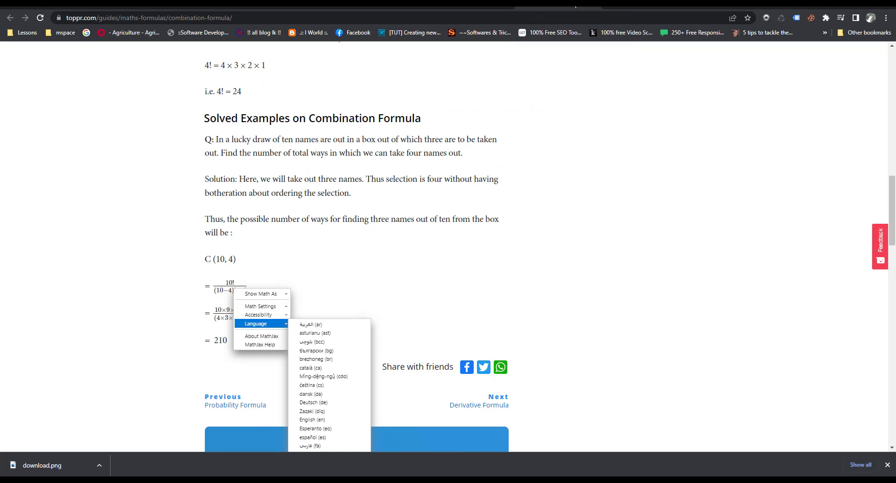
mouse_move(443, 266)
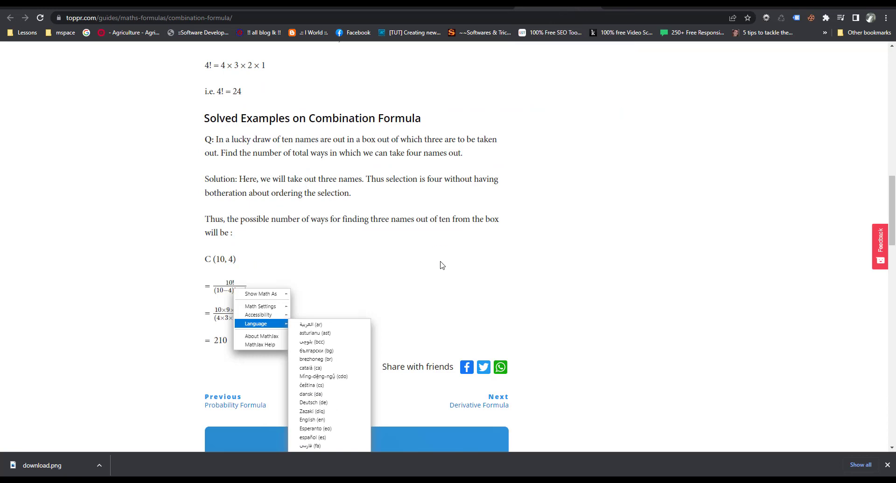
mouse_move(226, 291)
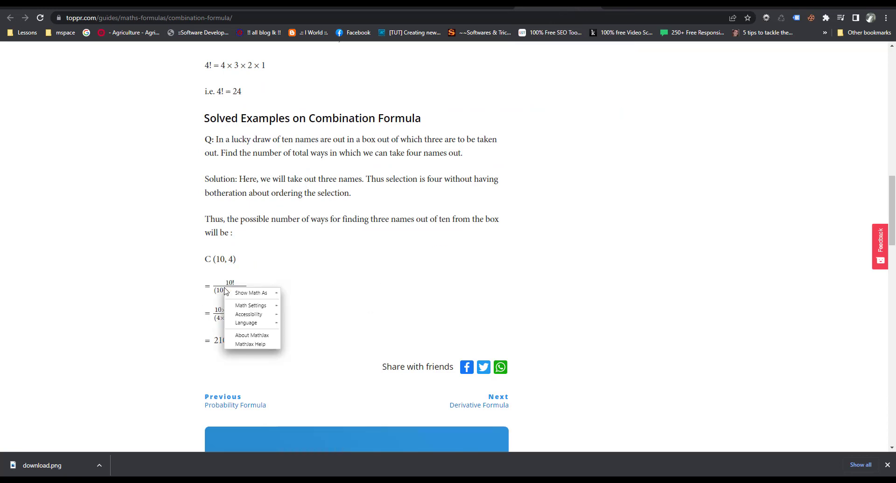
mouse_move(250, 305)
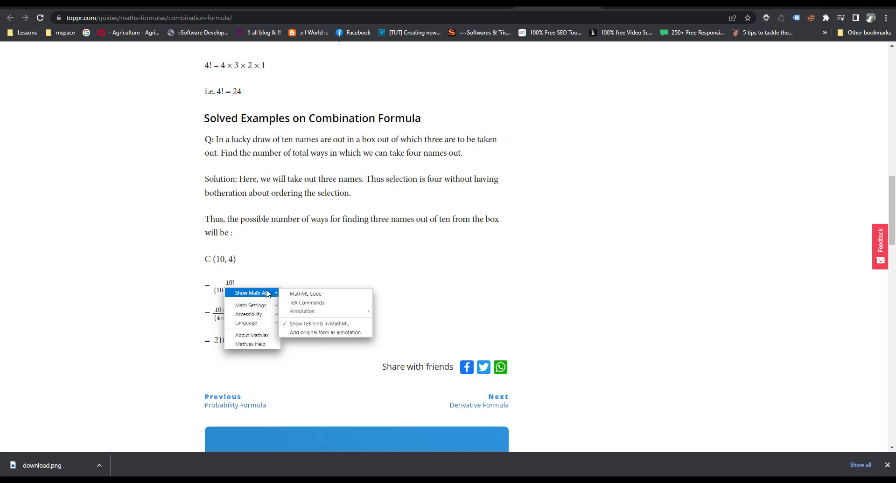
mouse_move(302, 299)
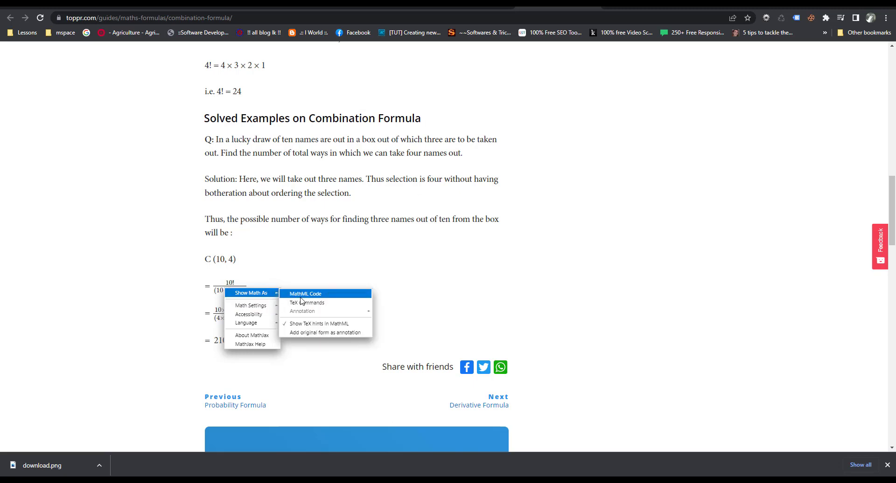
Show the 10!/((10−4)!4!) fraction's MathML source on toppr.com.
left_click(305, 294)
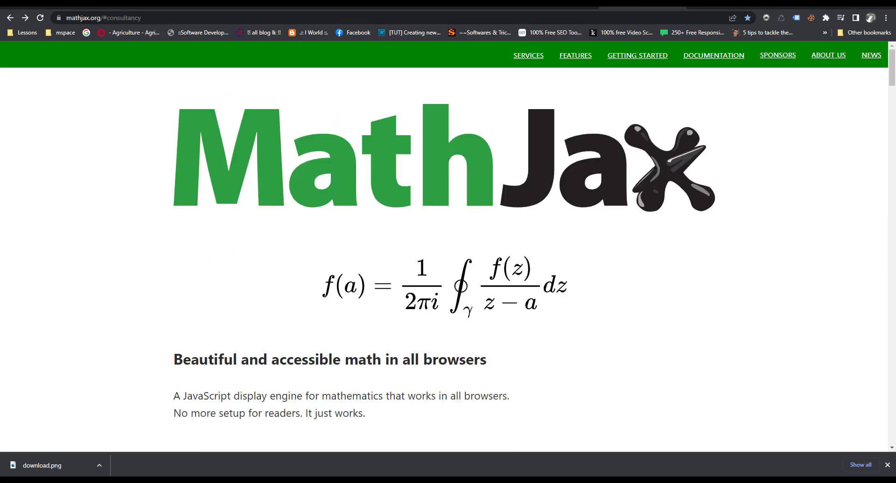
mouse_move(641, 197)
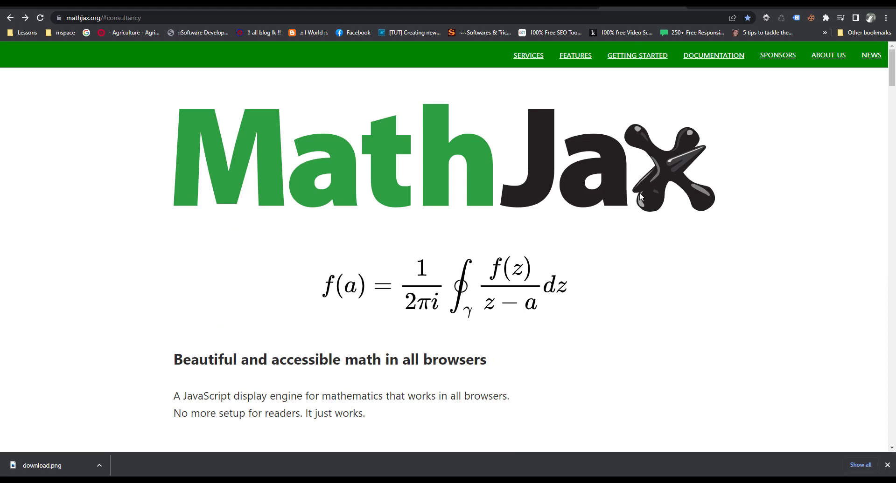
mouse_move(521, 237)
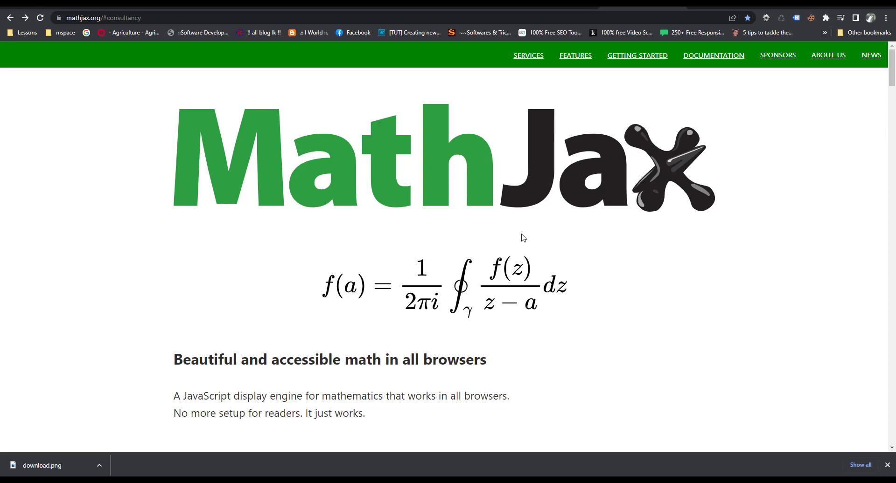
Scroll mathjax.org down to the Services section and back up.
scroll("down", 3)
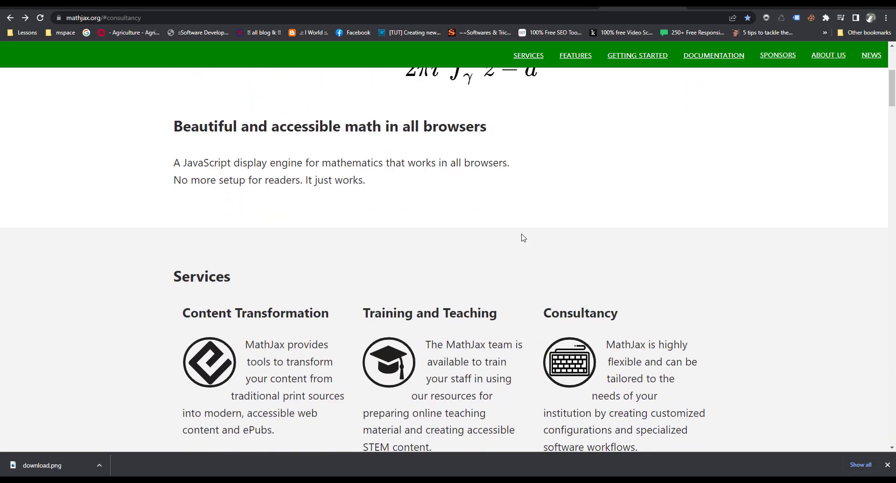
scroll("up", 3)
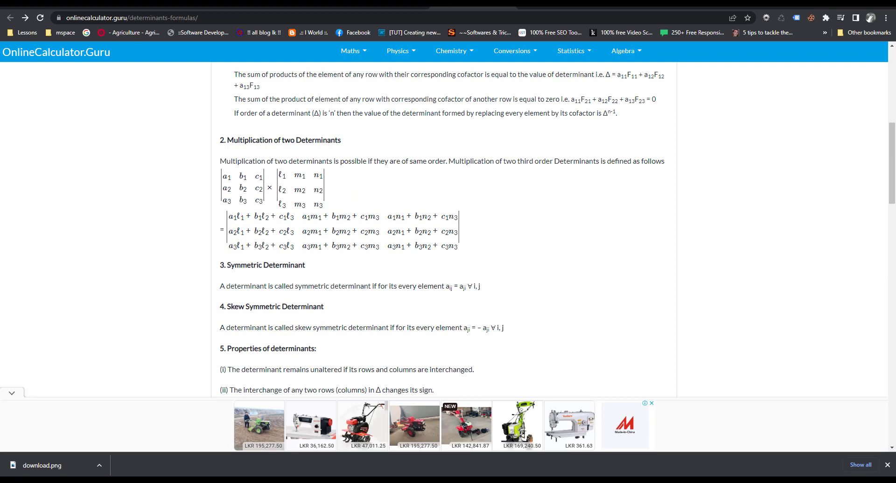
mouse_move(464, 198)
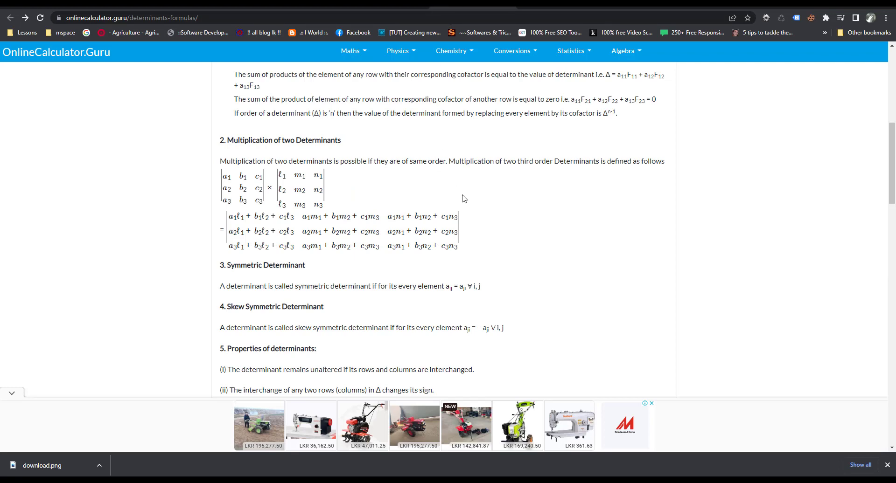
Scroll the determinants page and open the first determinant's MathJax options.
scroll("down", 3)
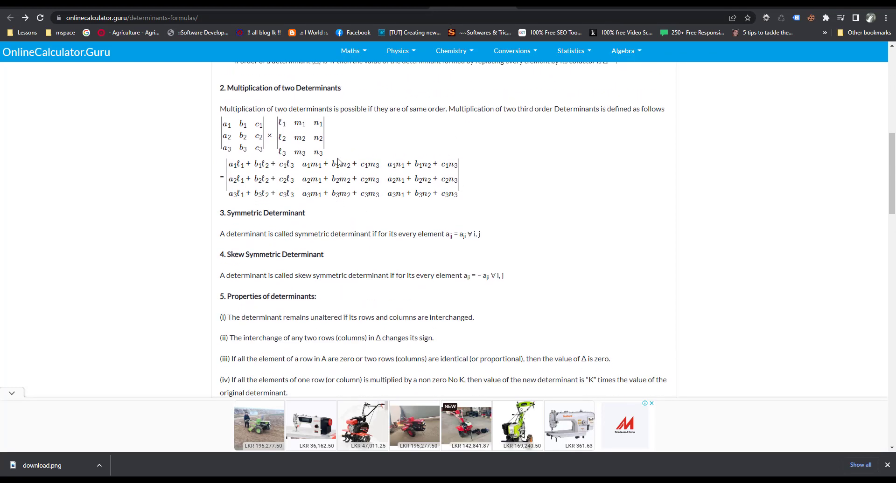
scroll("up", 3)
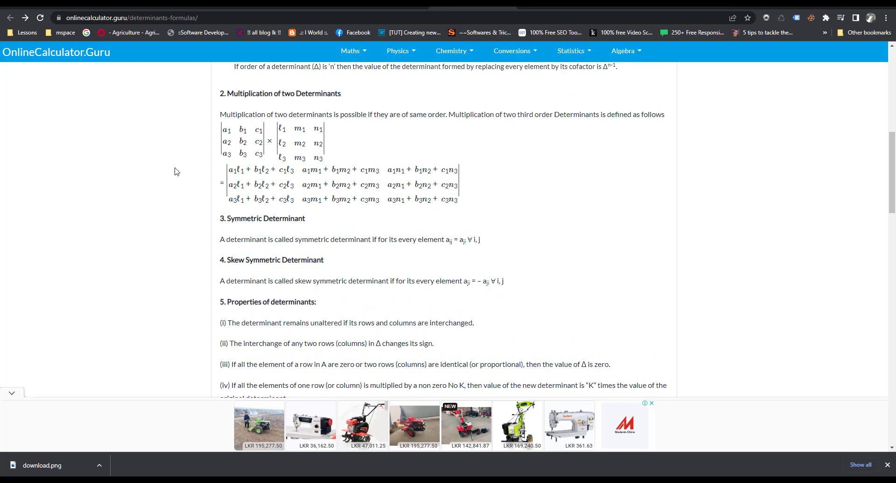
mouse_move(253, 148)
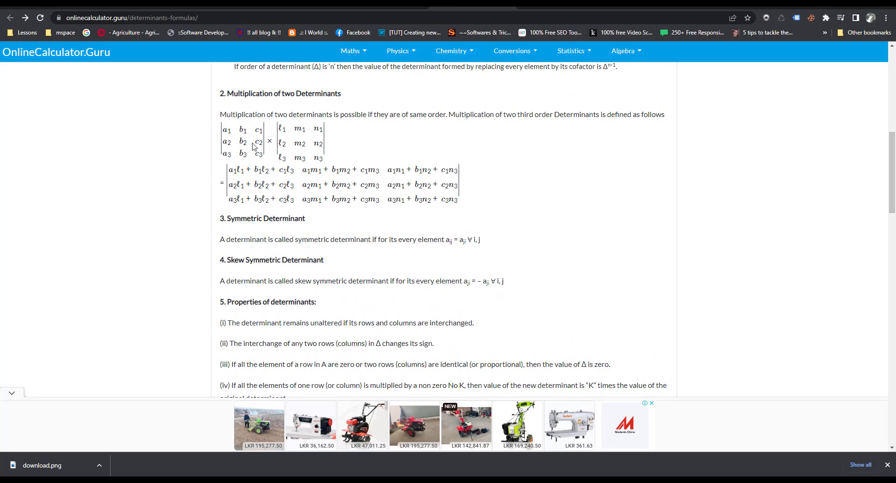
right_click(253, 146)
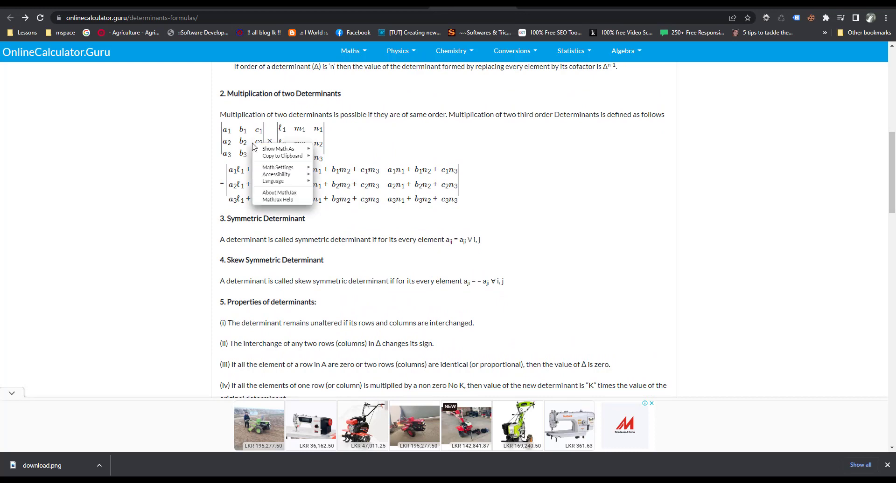
mouse_move(283, 200)
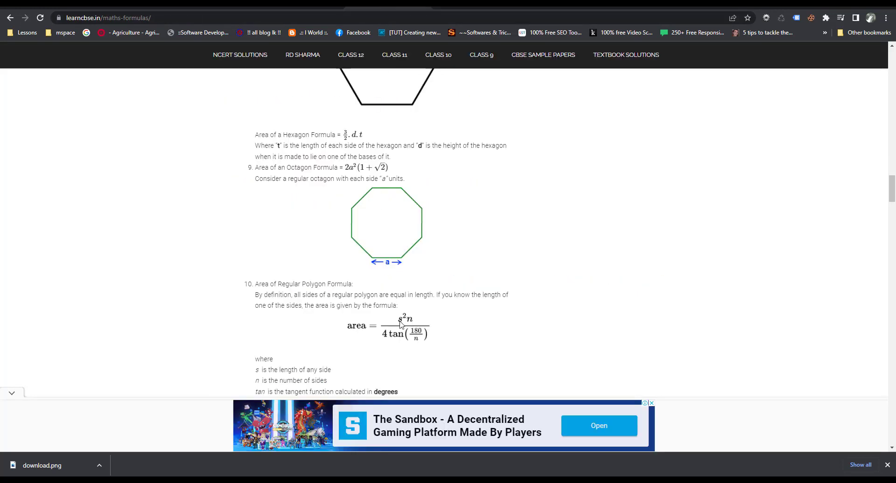
Right-click the Area of Regular Polygon formula on learncbse.in to show its image context menu.
right_click(401, 326)
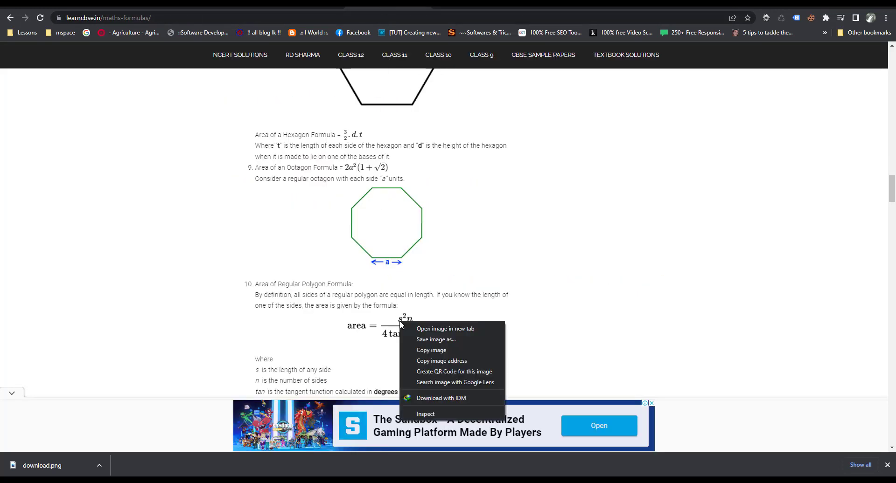